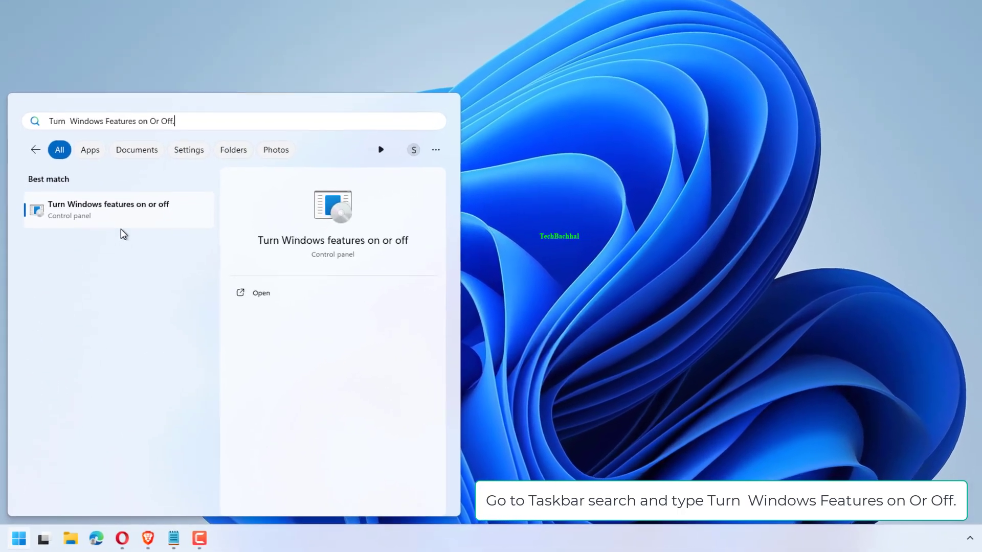
# Launch 'Turn Windows features on or off' from the taskbar search results
pyautogui.click(108, 208)
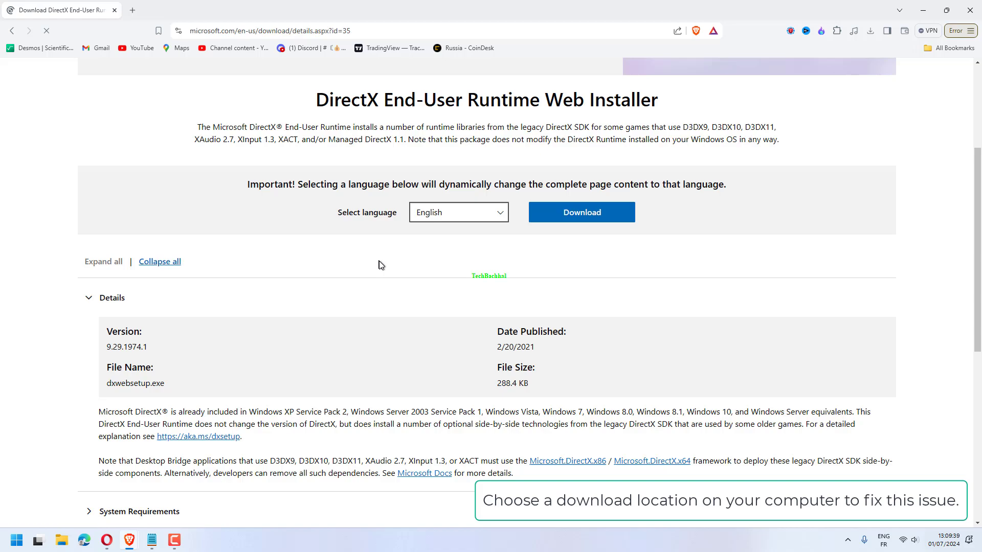
# Scroll down the Microsoft page to reach the DirectX Web Installer Download button
pyautogui.scroll(-3)
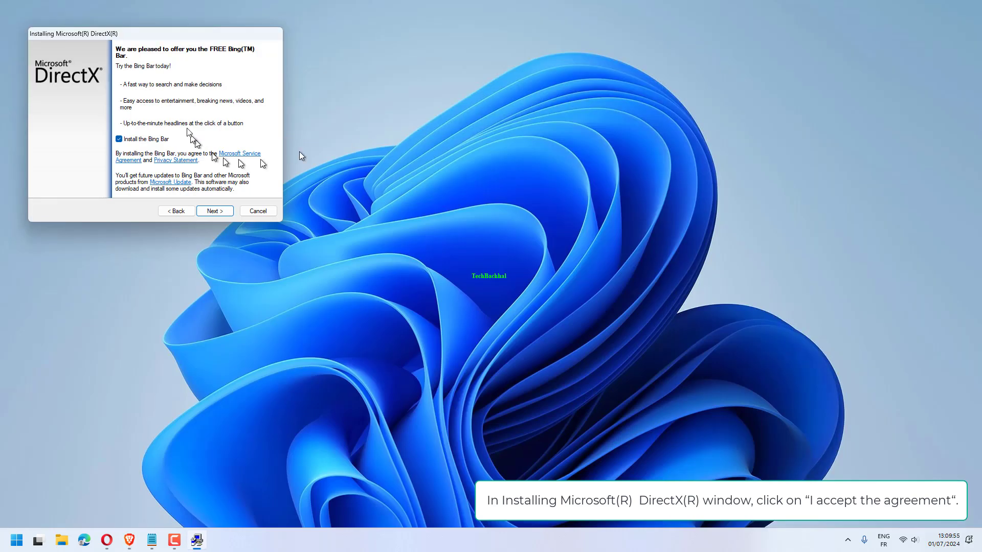
# Continue with Next past the Bing Bar offer so component installation begins
pyautogui.click(214, 211)
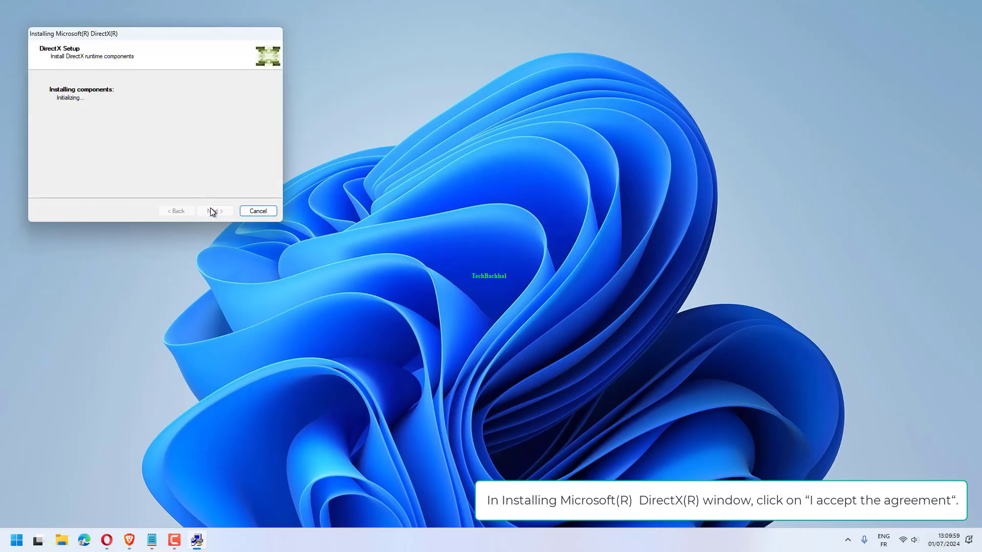